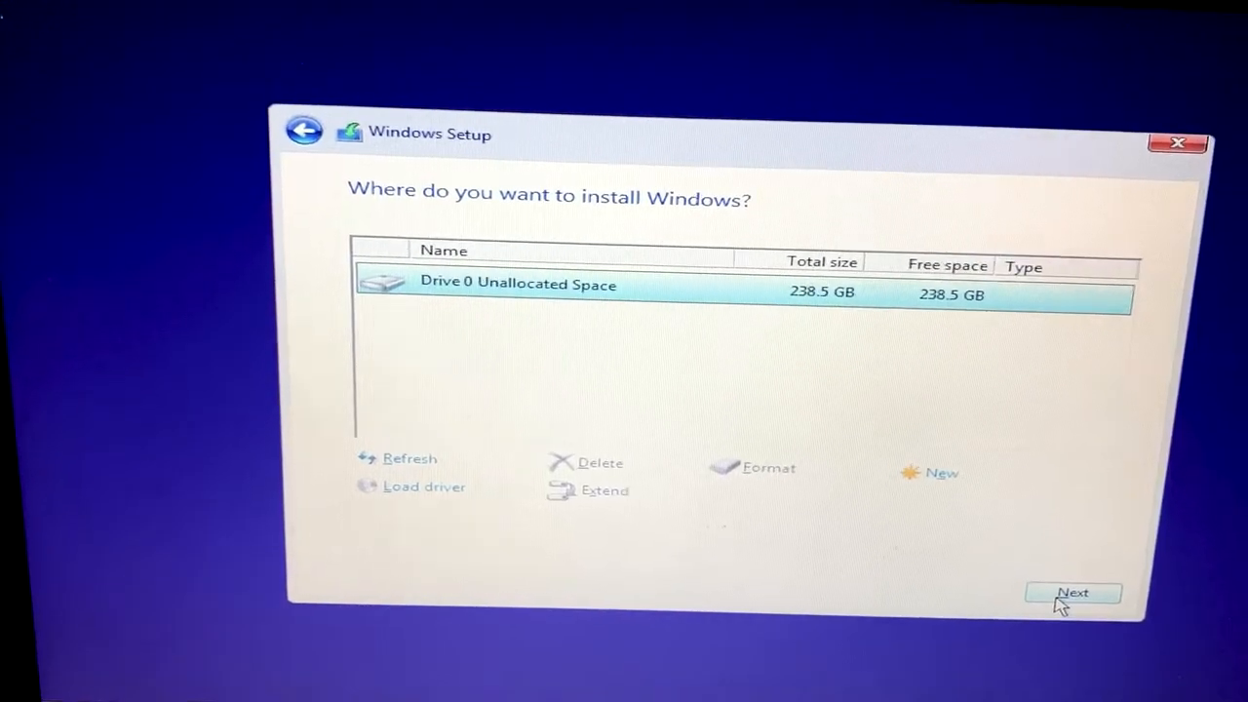
# Step: Proceed with installing onto Drive 0's 238.5 GB unallocated space, triggering the partition error
pyautogui.click(1072, 592)
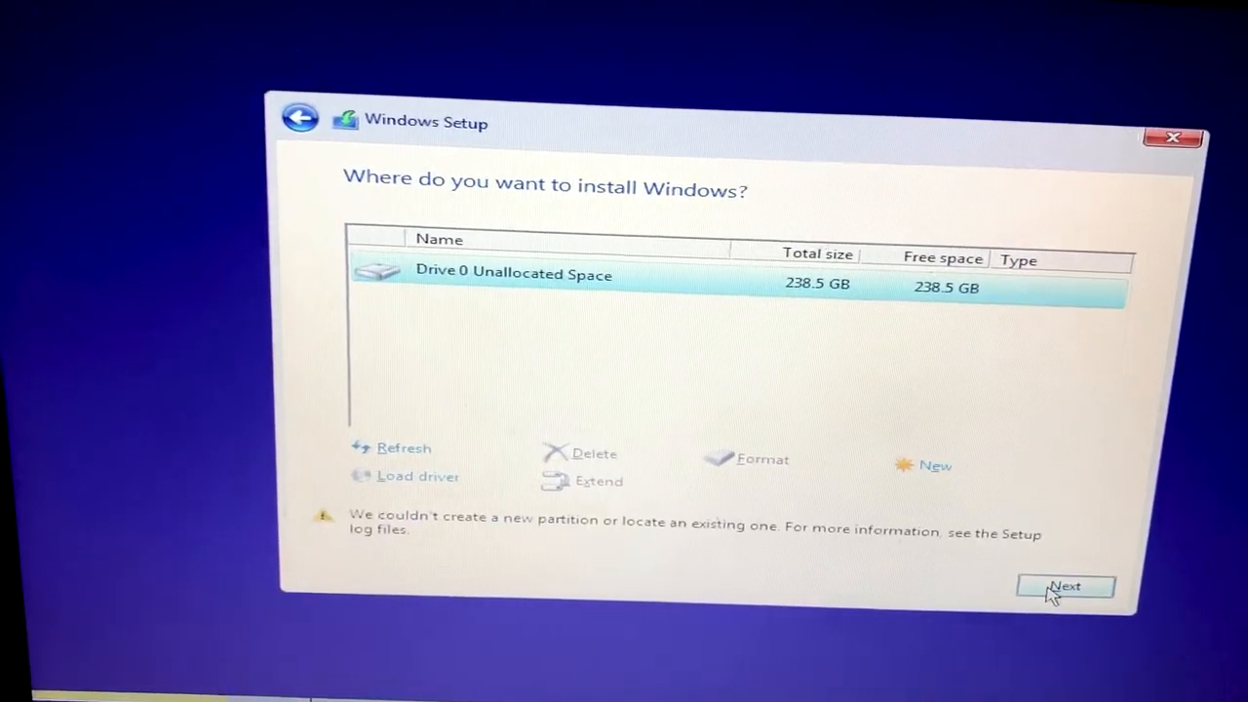